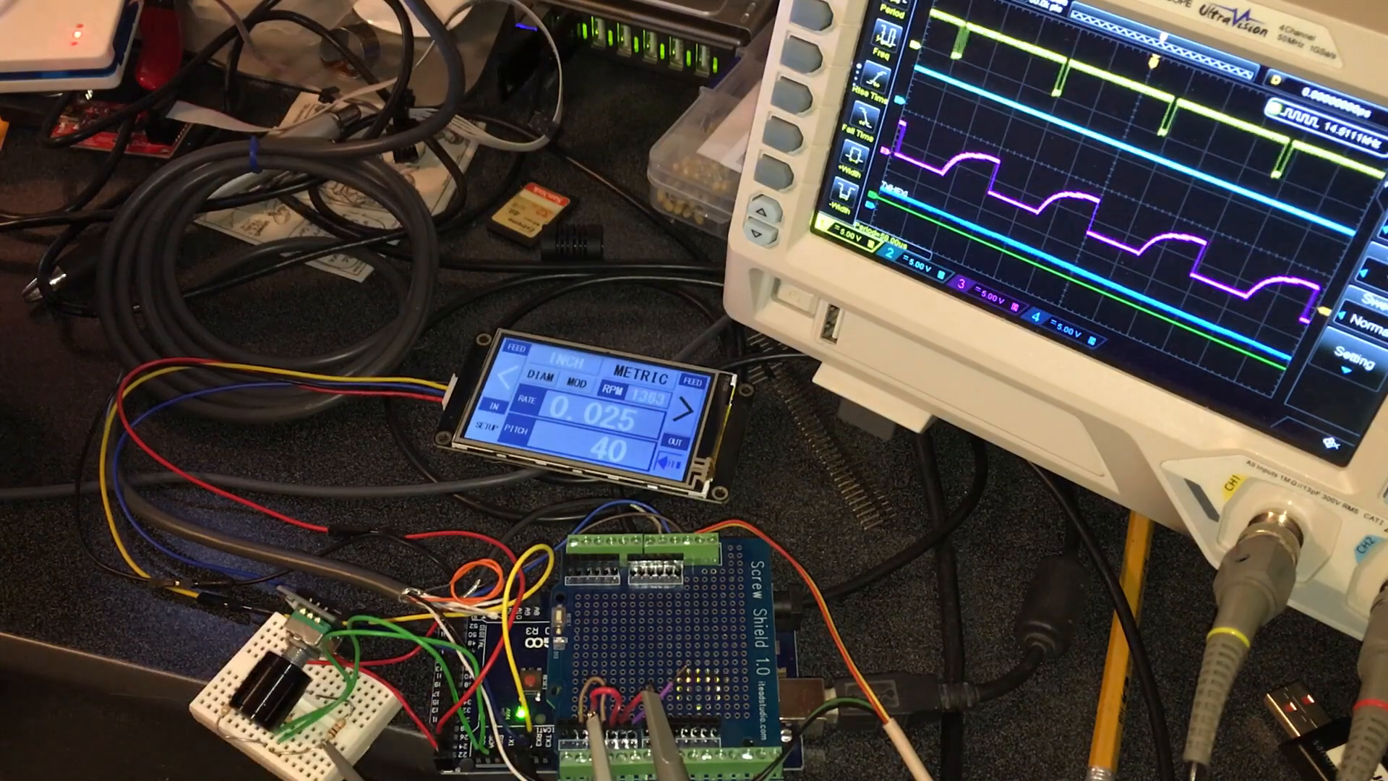
pyautogui.click(549, 363)
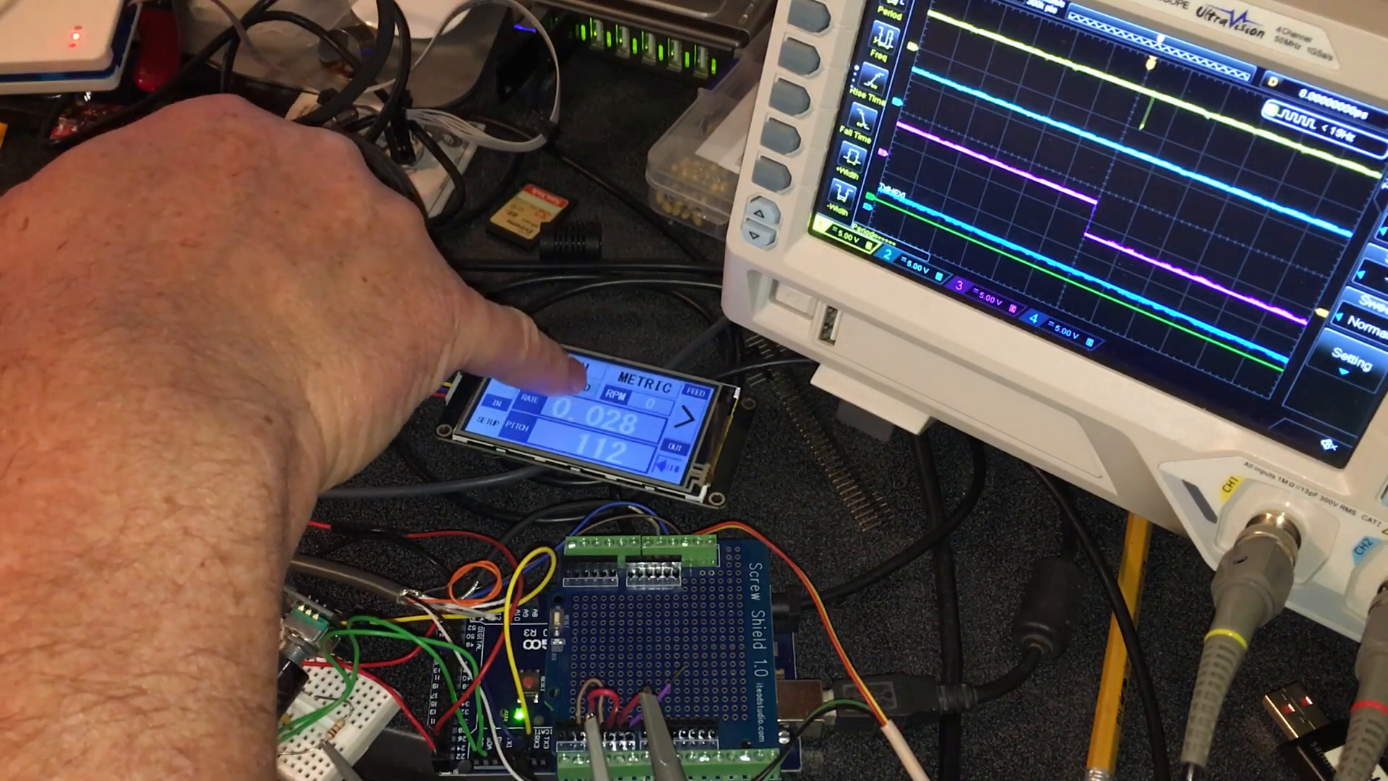
pyautogui.click(567, 363)
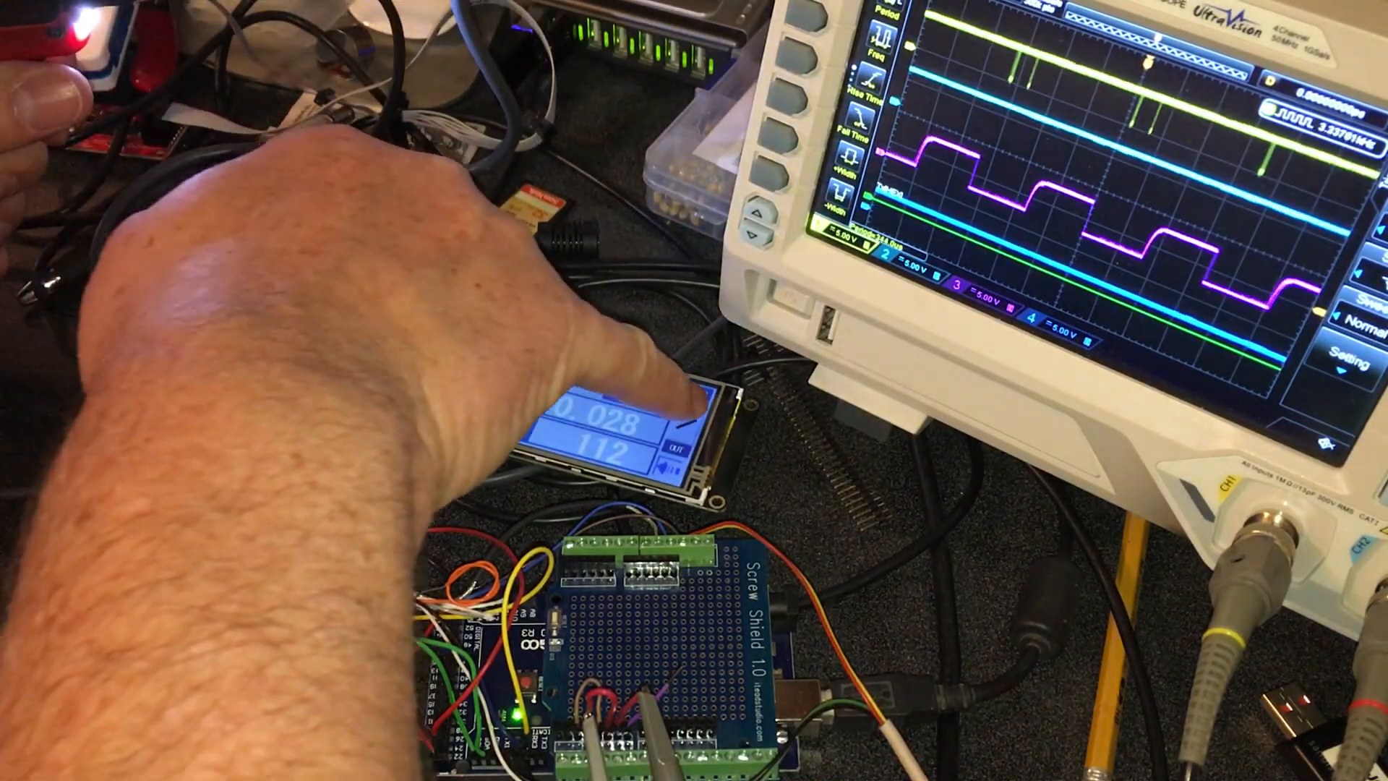
pyautogui.click(619, 417)
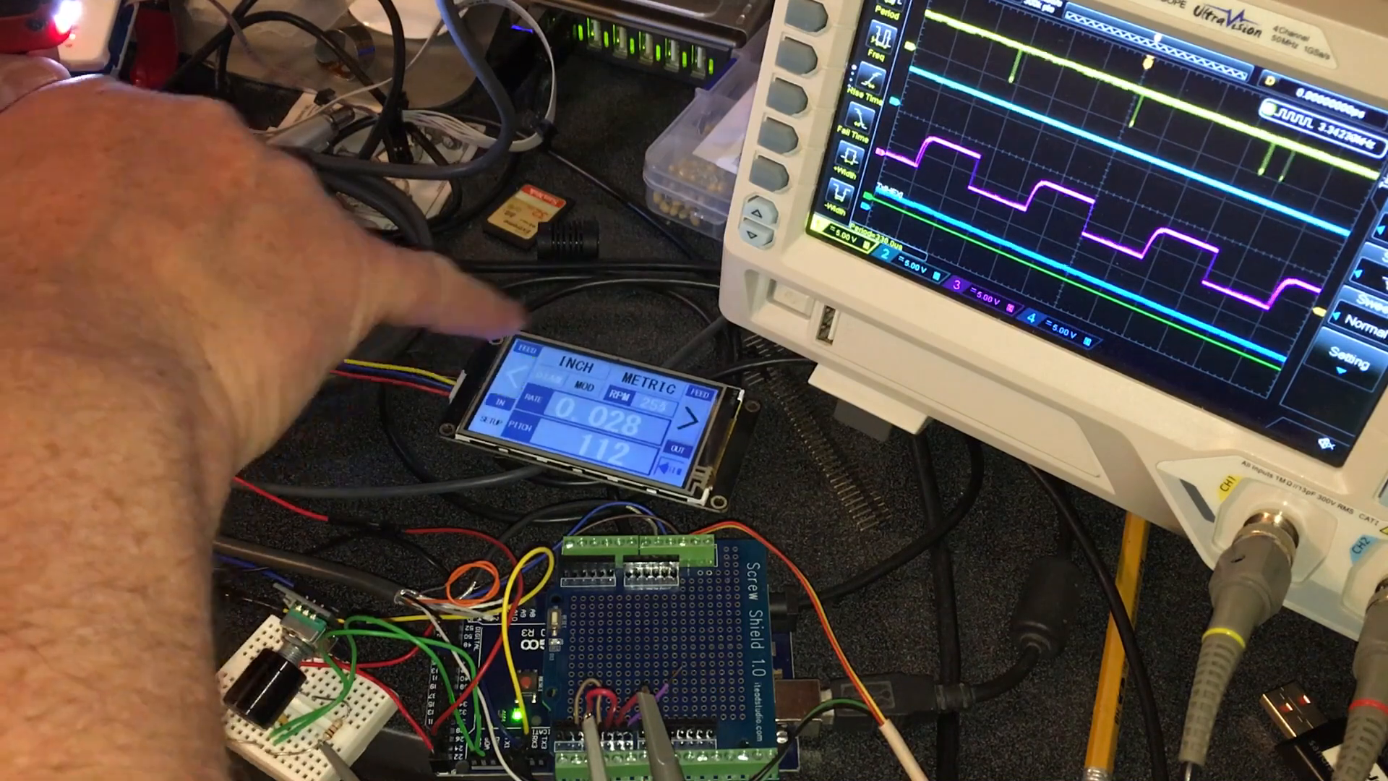